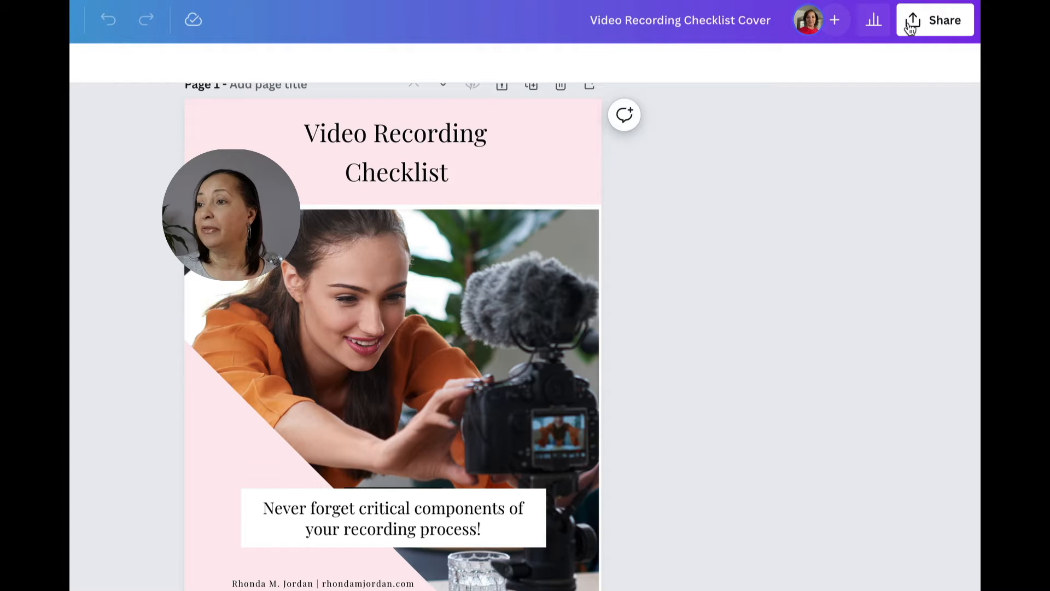
Browse the Share panel's full publishing list, then return to the main sharing options
click(935, 20)
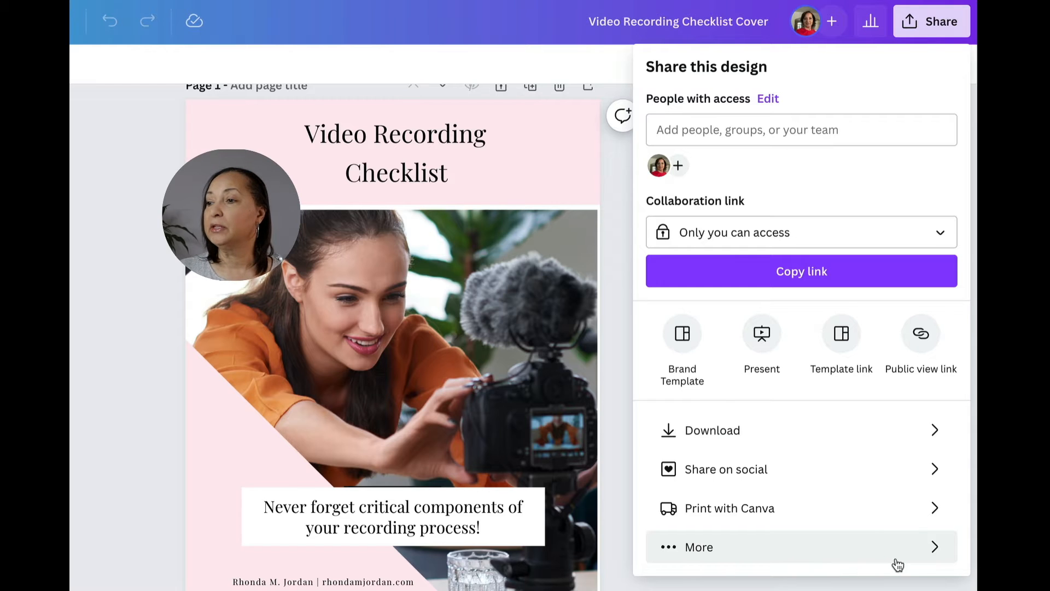
mouse_move(935, 553)
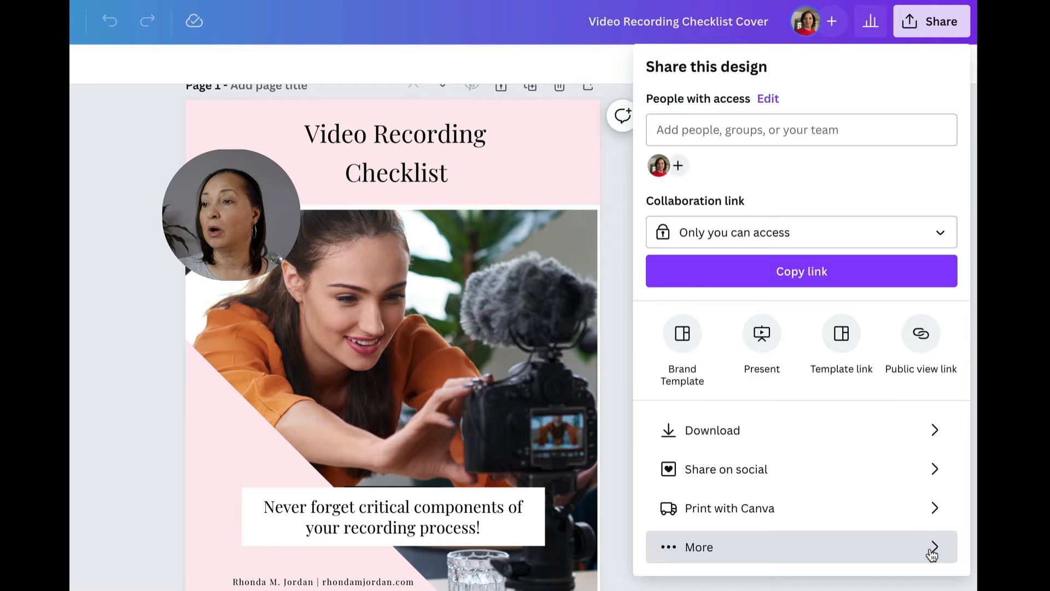
click(699, 547)
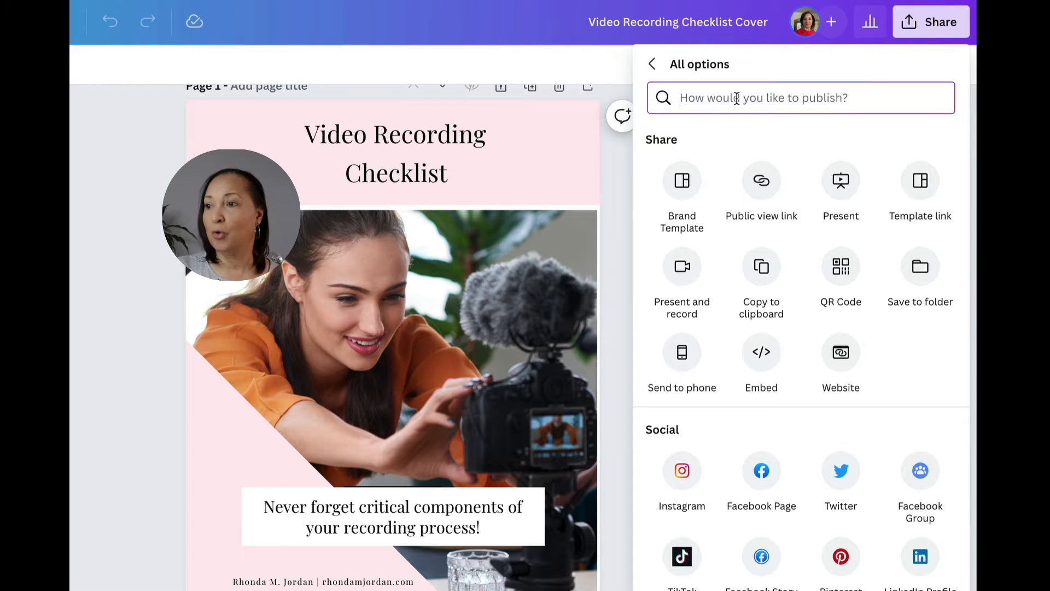
click(650, 64)
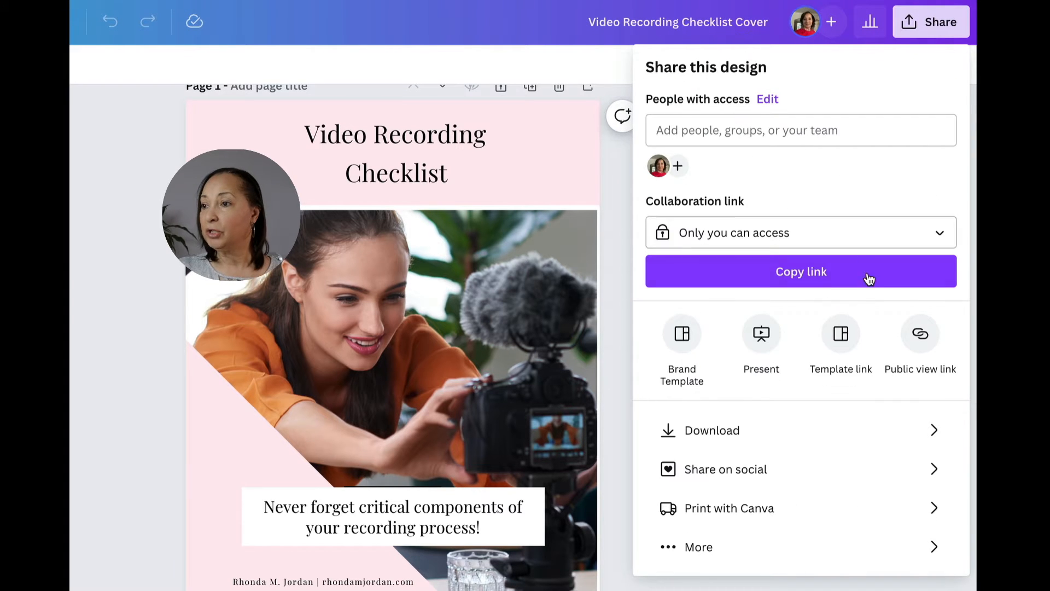
mouse_move(840, 334)
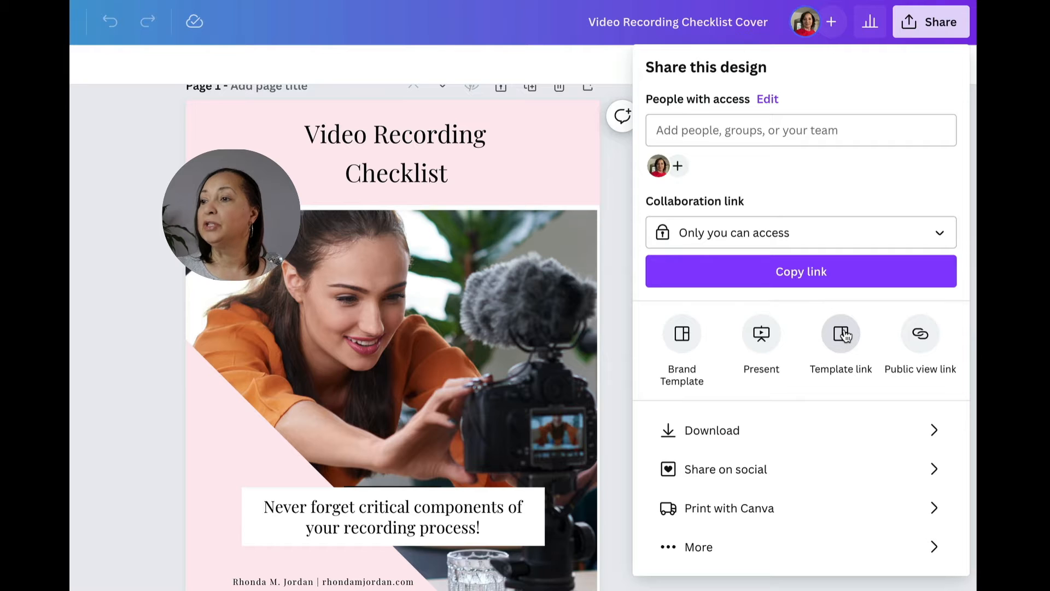
Generate a template link for the design and copy it to the clipboard
click(840, 334)
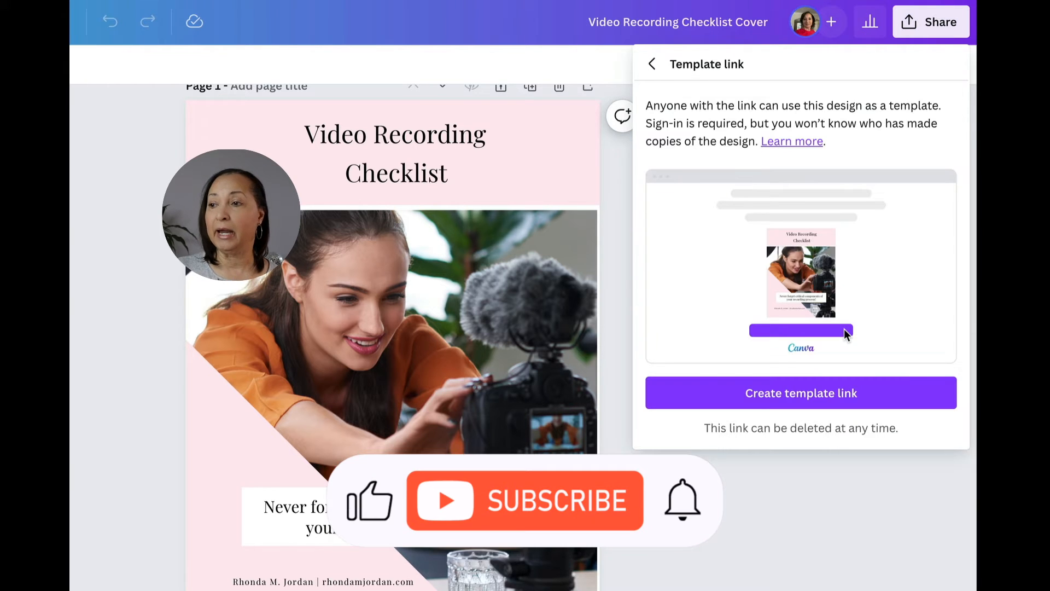
mouse_move(894, 395)
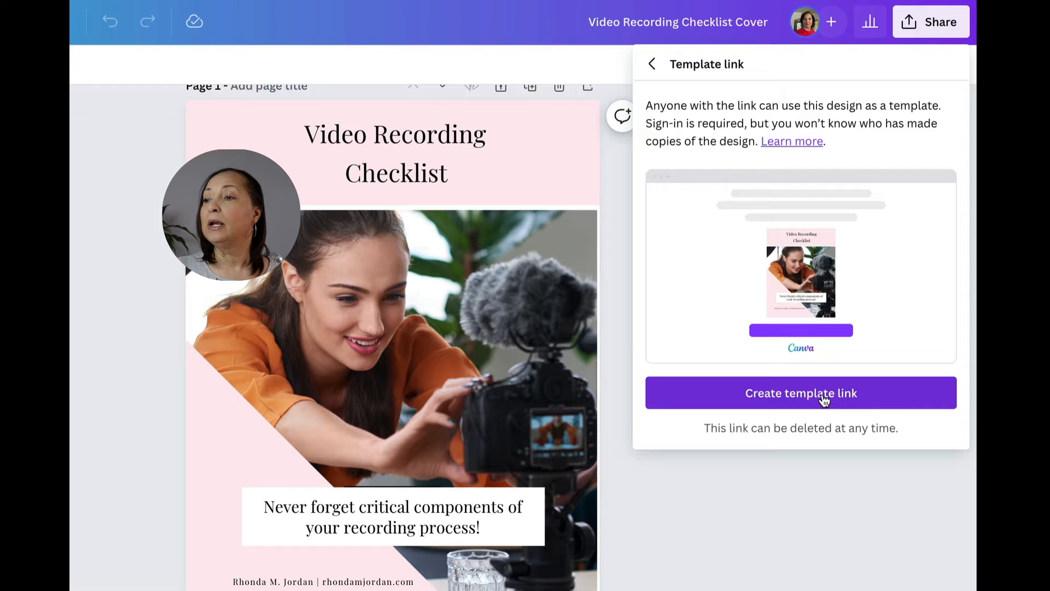
click(801, 393)
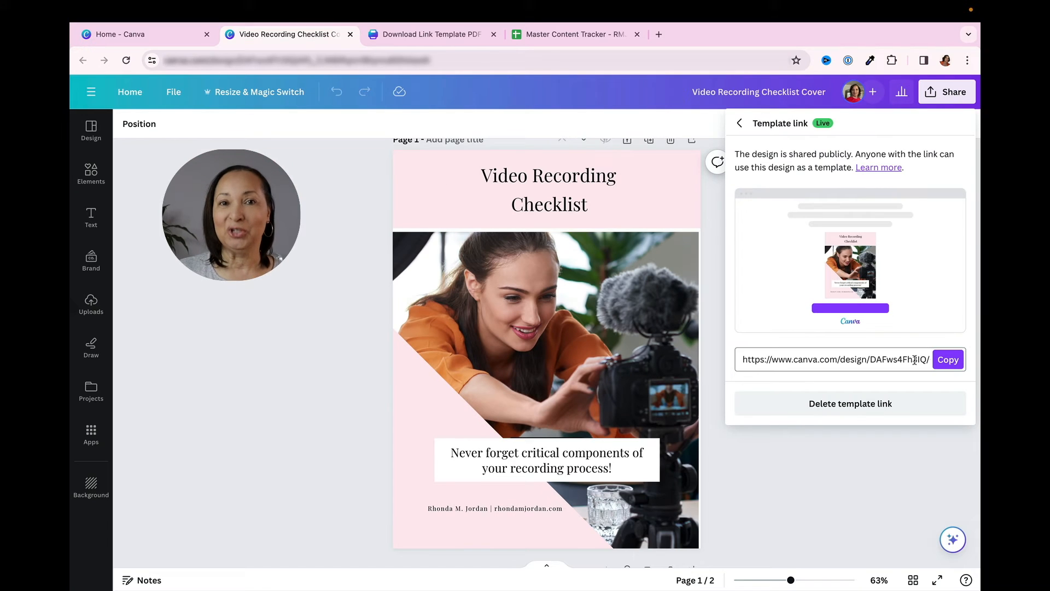
click(948, 359)
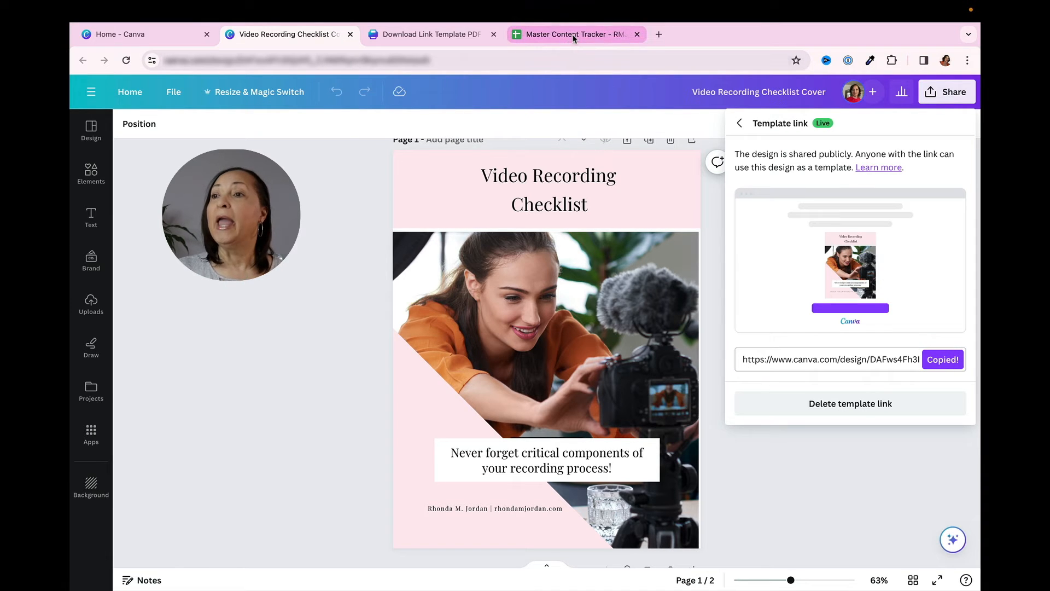
Enter 'Live Video Recording' in A2 of the Download URLs sheet with its template URL in B2
click(572, 34)
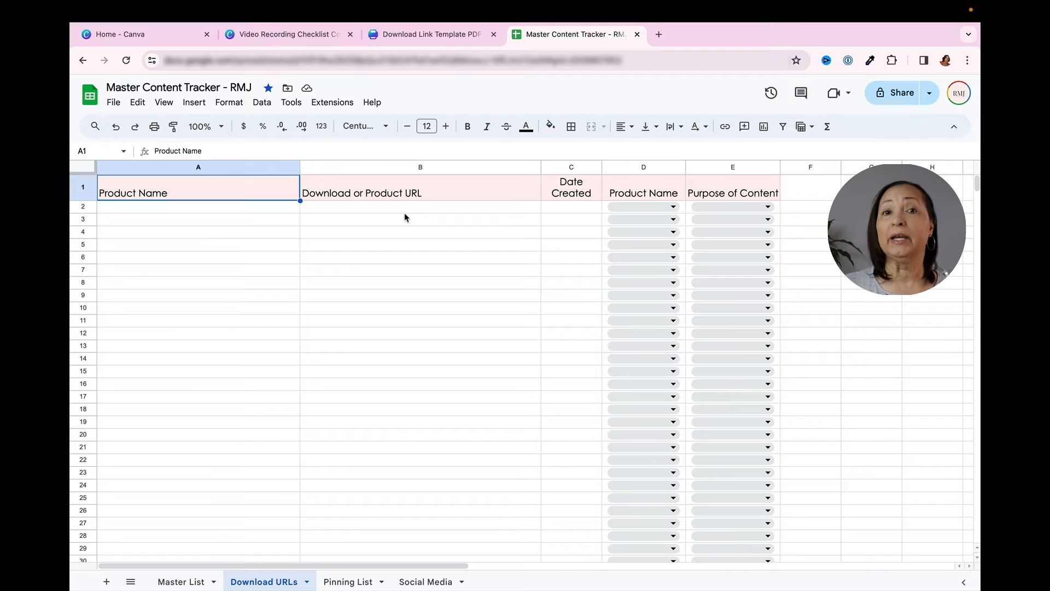
mouse_move(335, 210)
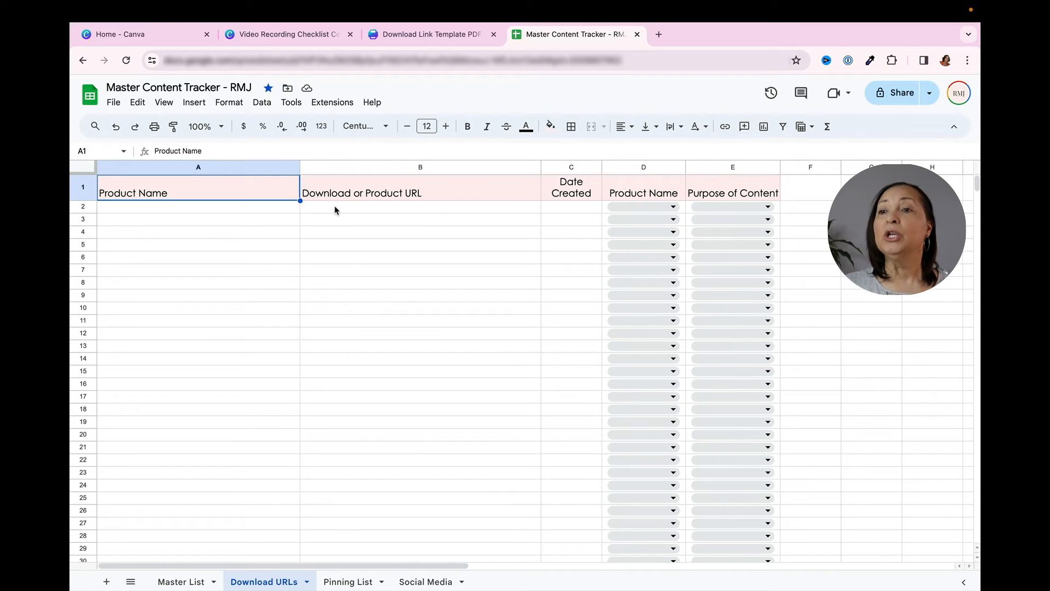
click(198, 206)
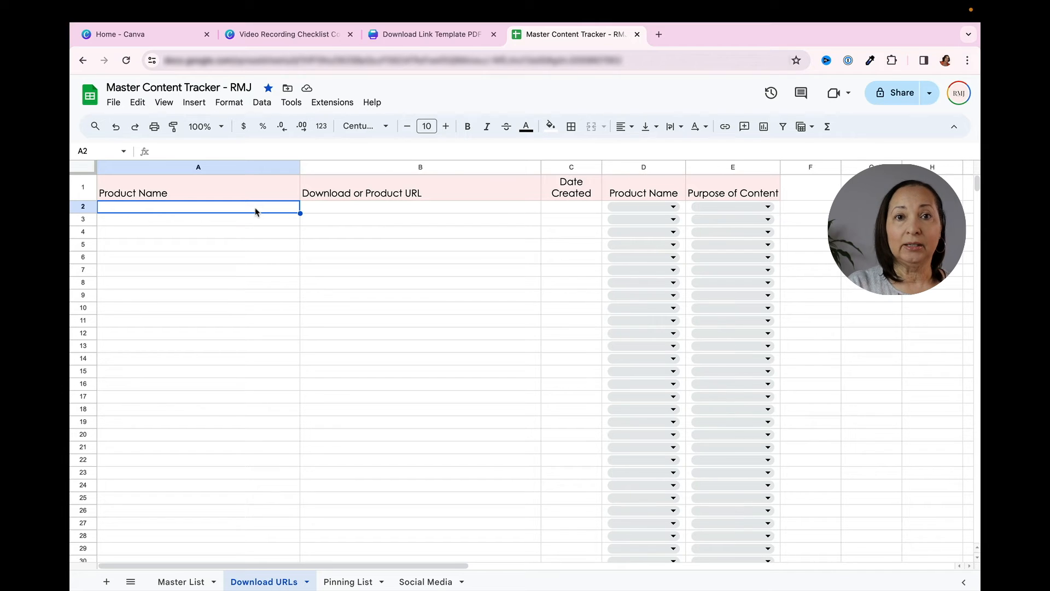
text(Live Video R)
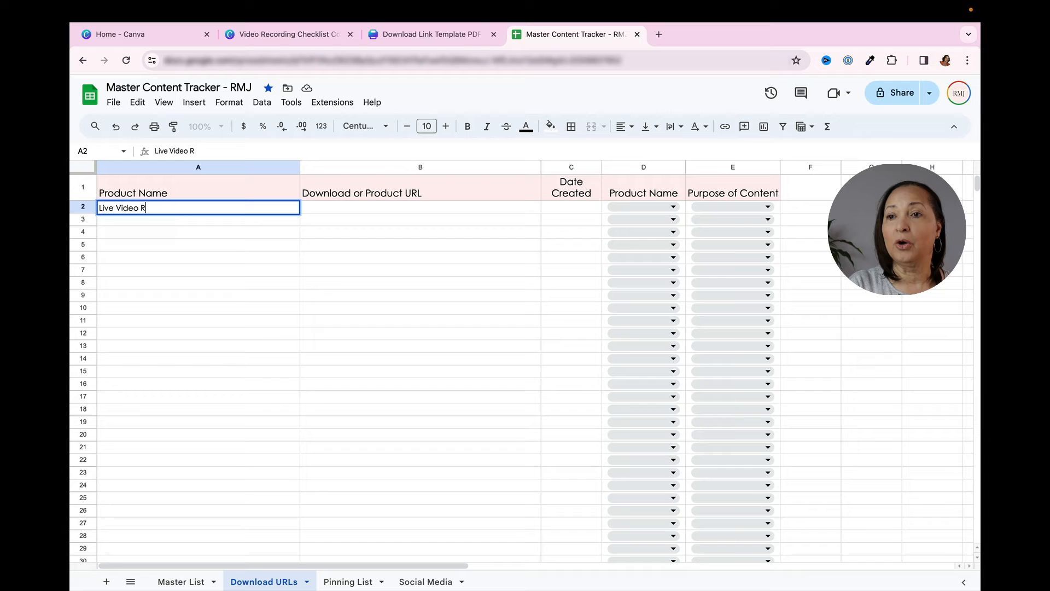
text(ecording)
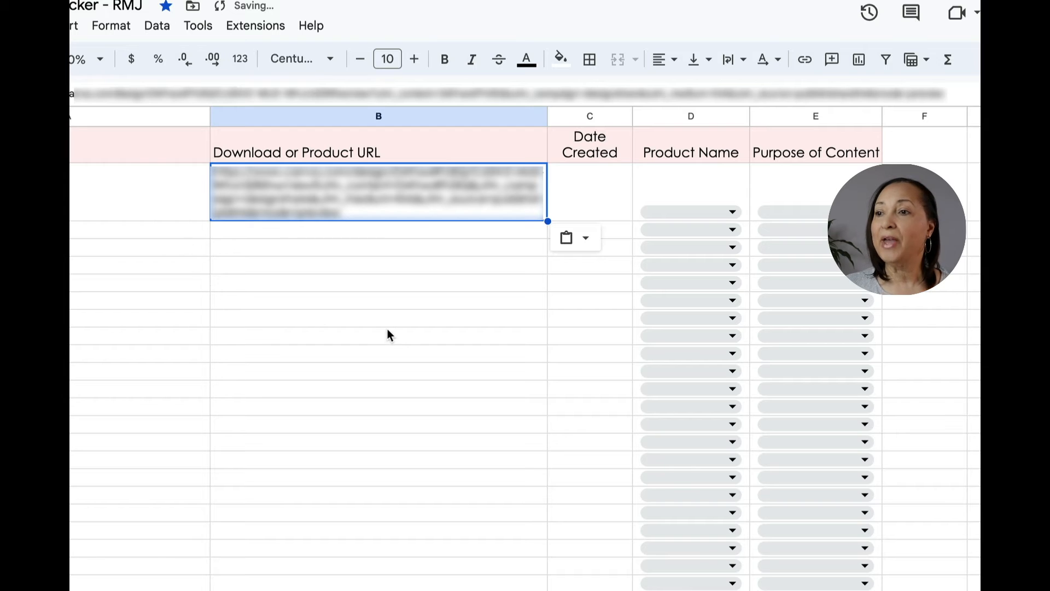
click(379, 336)
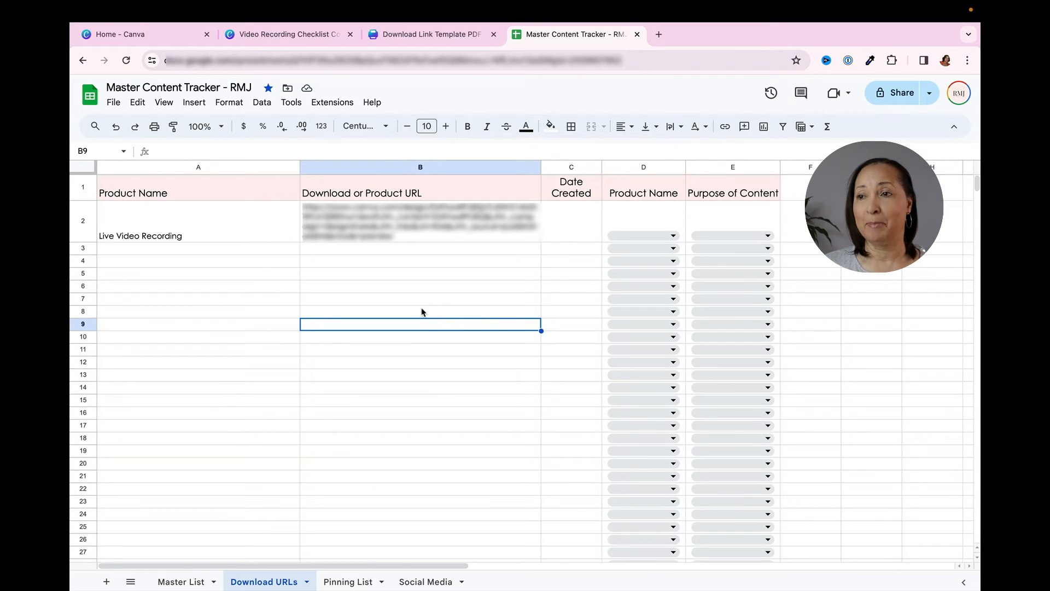
Link the DOWNLOAD LINK text in the Download Link Template PDF to the copied template URL
click(429, 34)
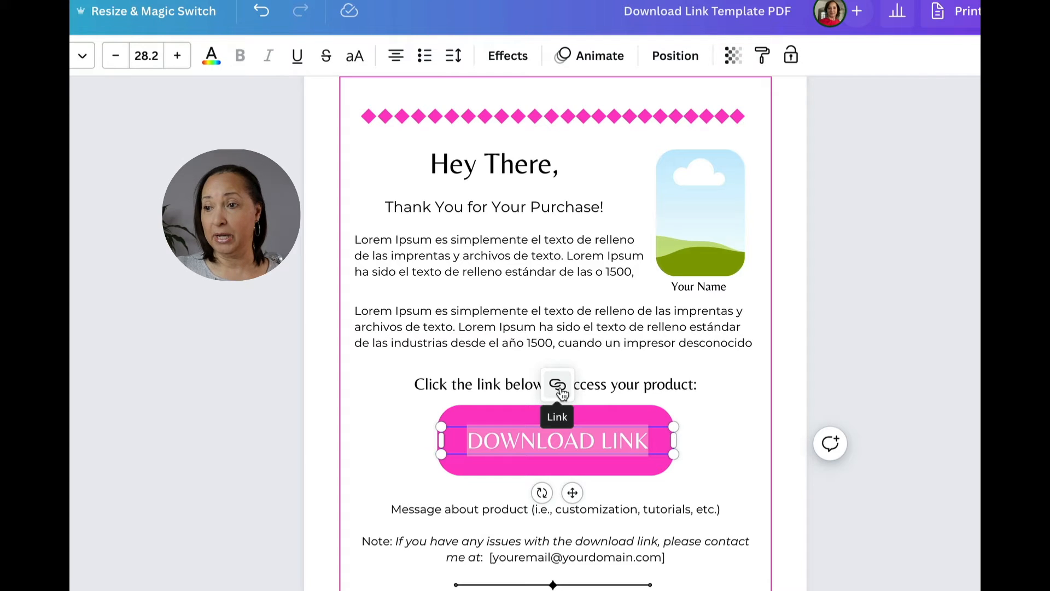
click(557, 384)
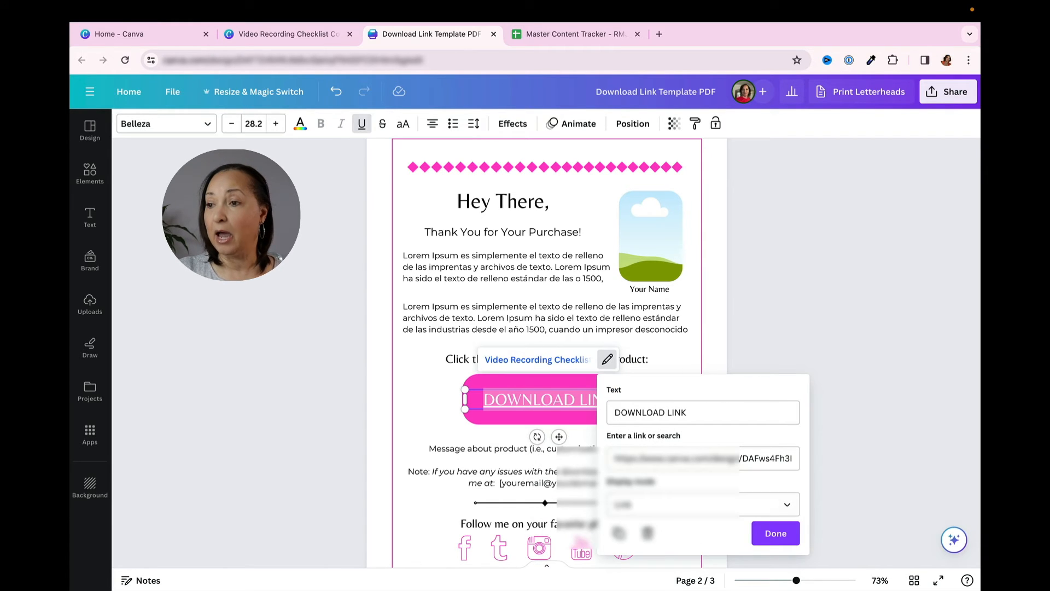
click(775, 533)
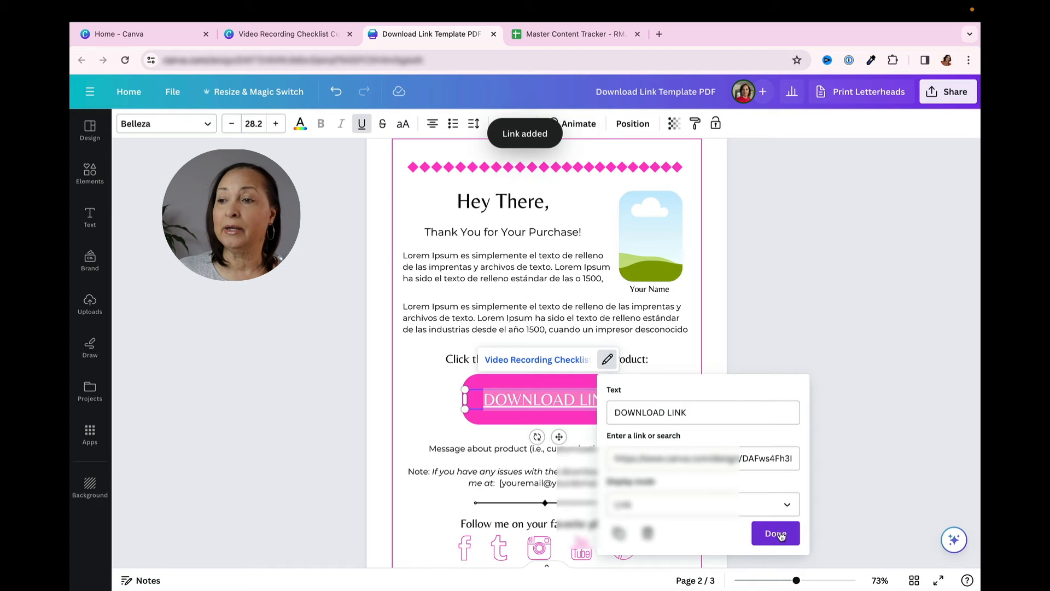
click(775, 533)
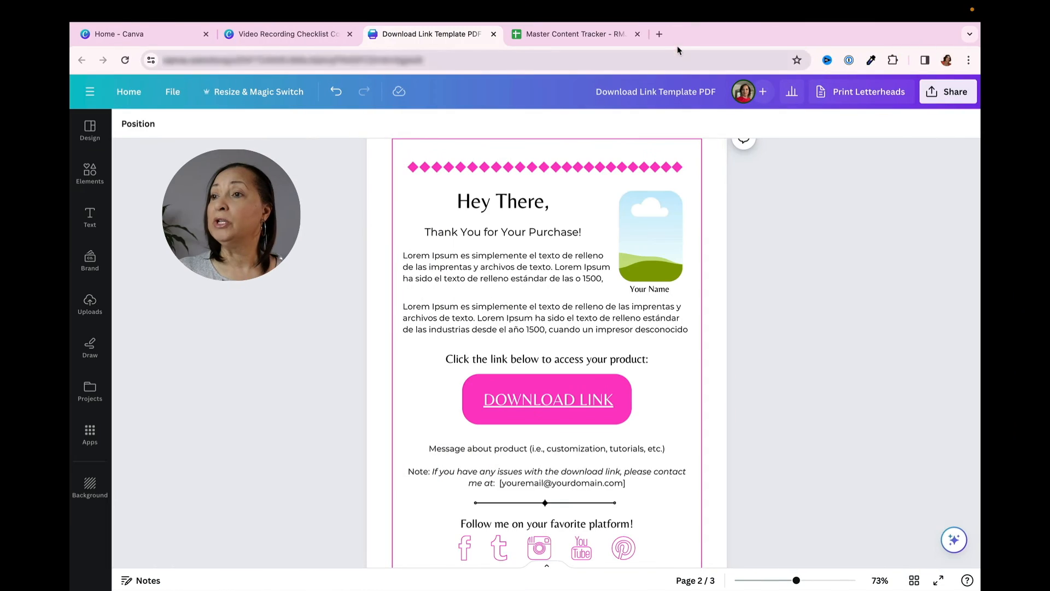
Test the template link in a new tab via Edit template, then return to the PDF design
click(659, 34)
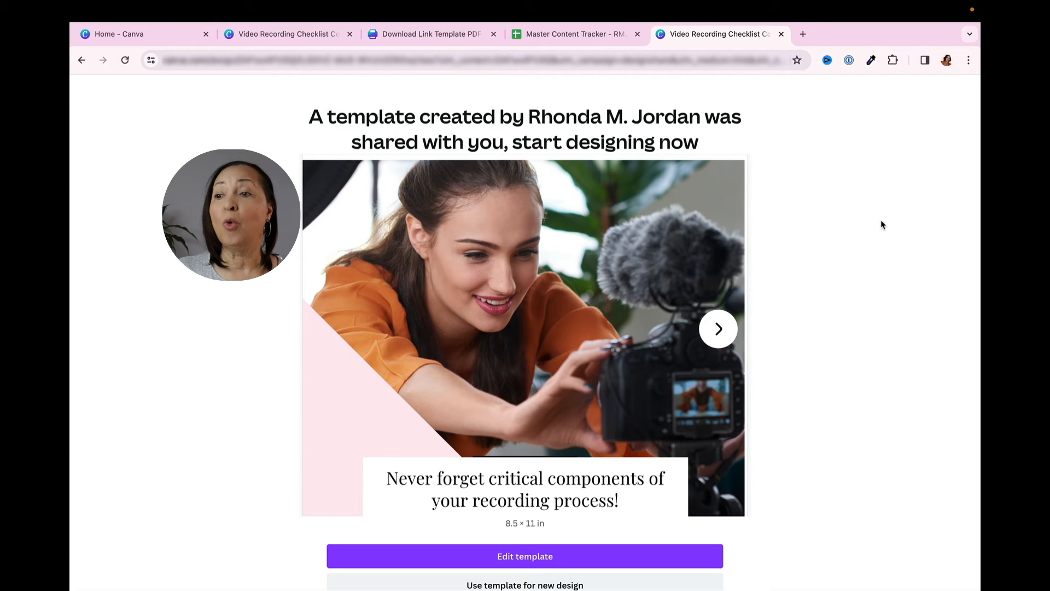
mouse_move(515, 159)
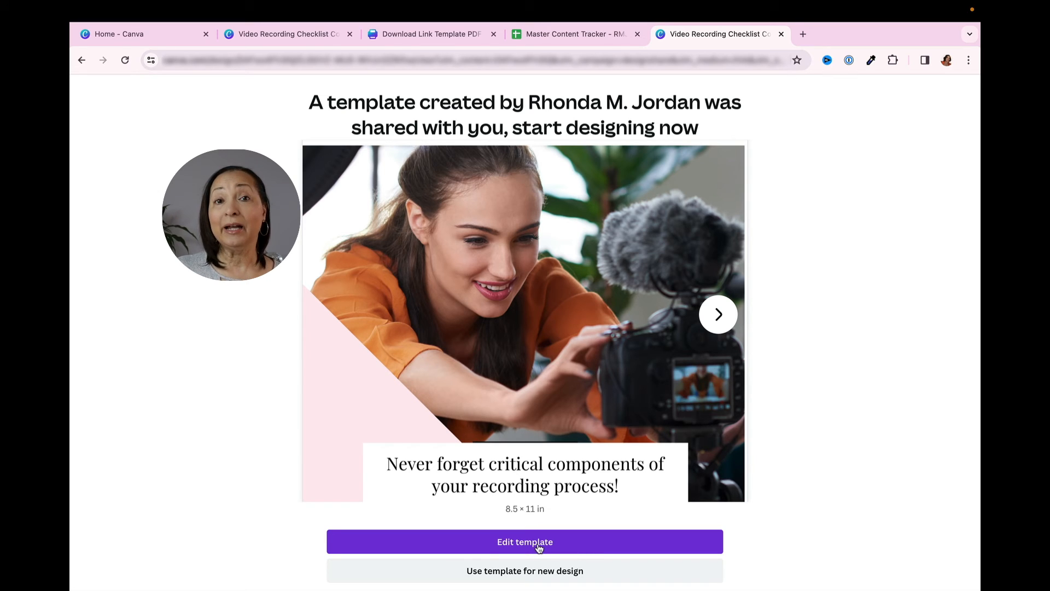
click(524, 541)
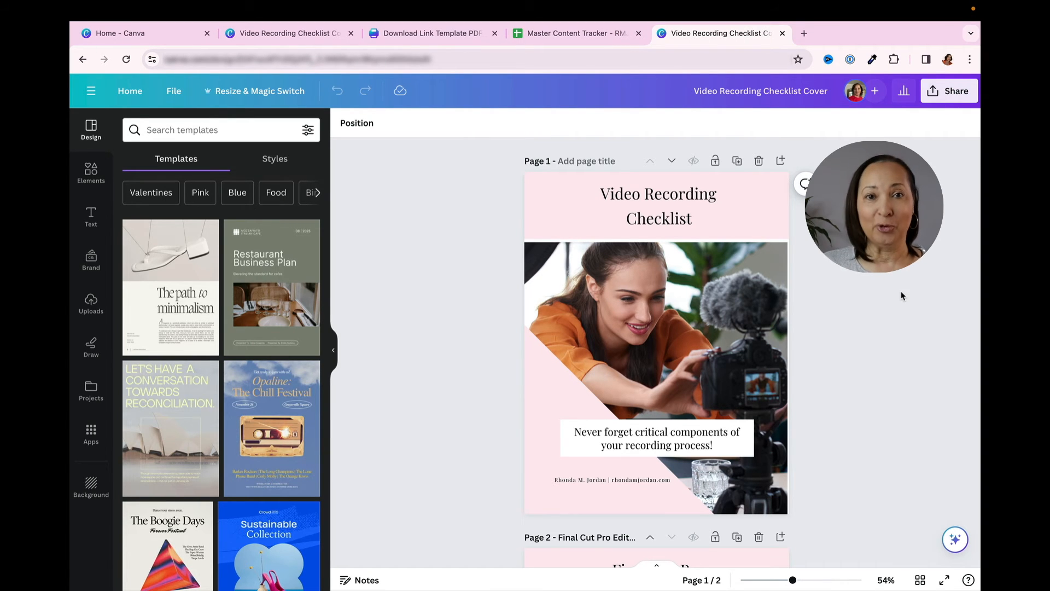
click(429, 33)
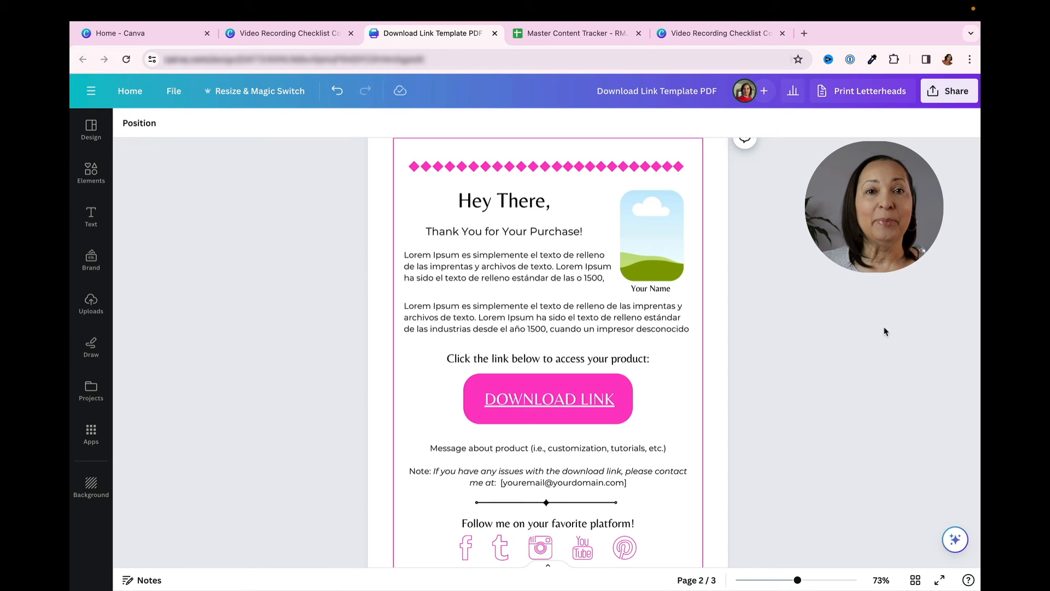